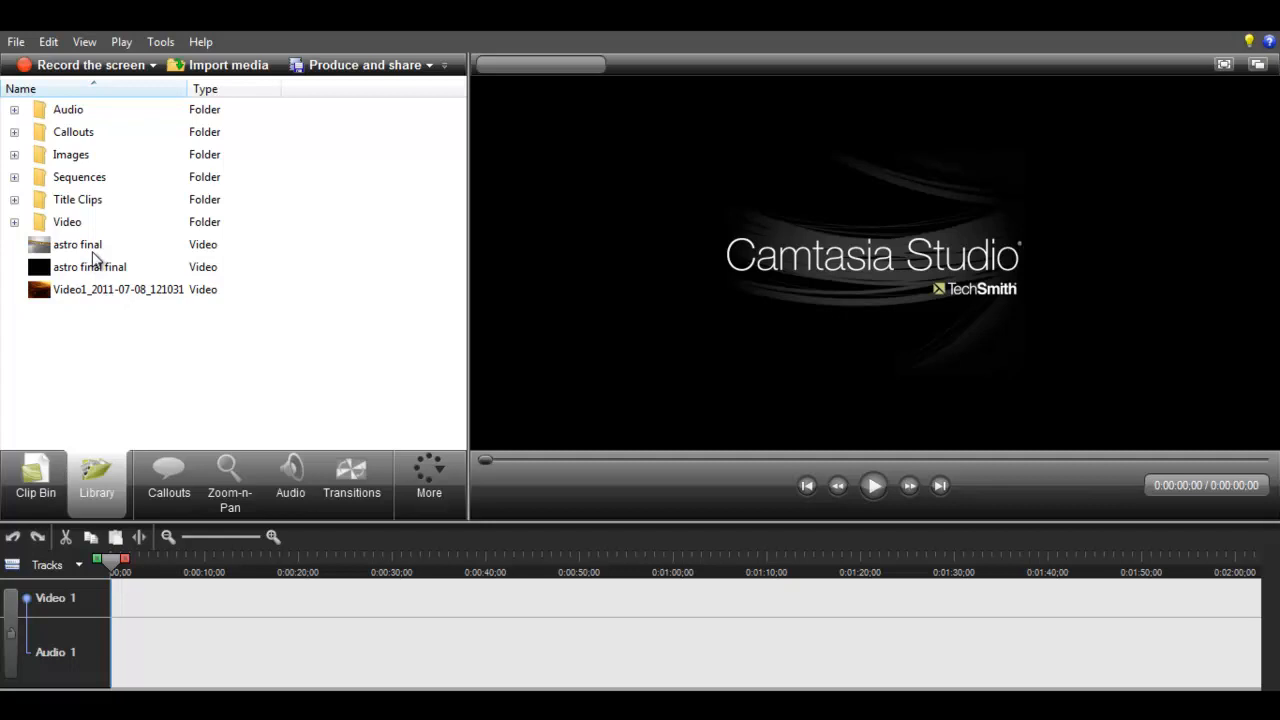
Step: Browse the Library, selecting the astro final video and peeking inside the Sequences folder
{"action": "left_click", "coordinate": [76, 244]}
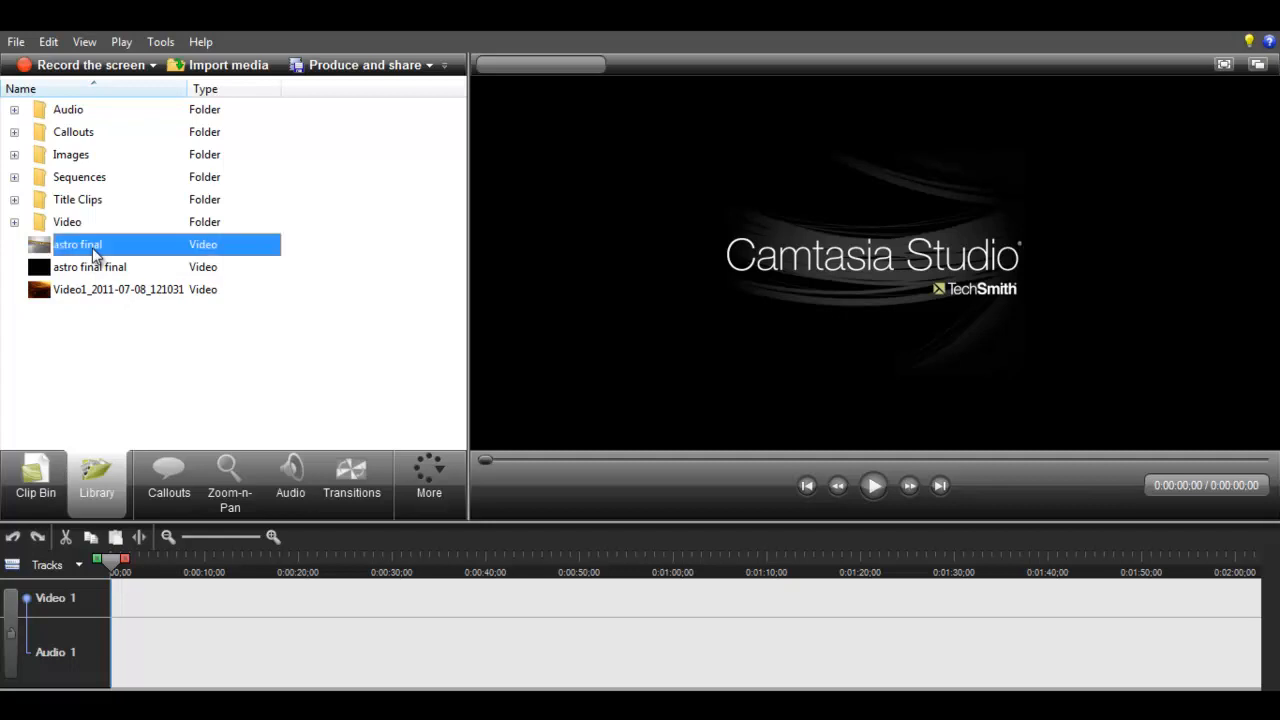
{"action": "mouse_move", "coordinate": [112, 250]}
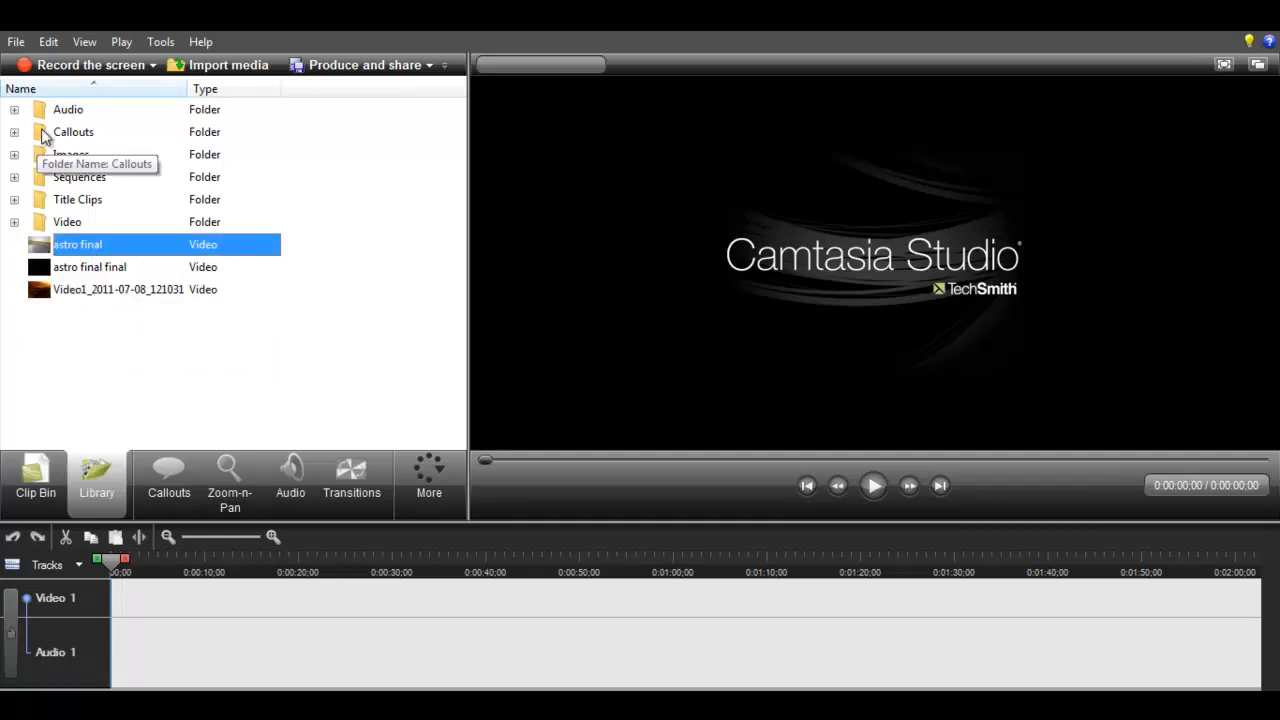
{"action": "left_click", "coordinate": [14, 176]}
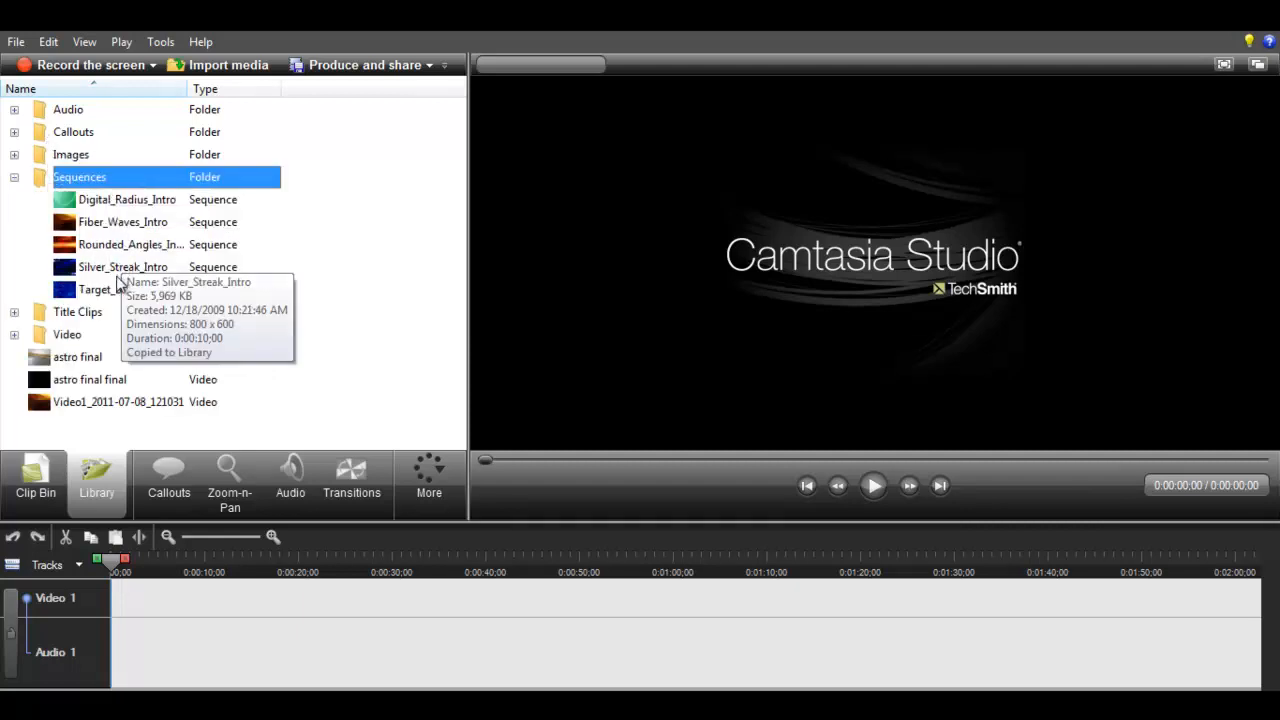
{"action": "mouse_move", "coordinate": [108, 288]}
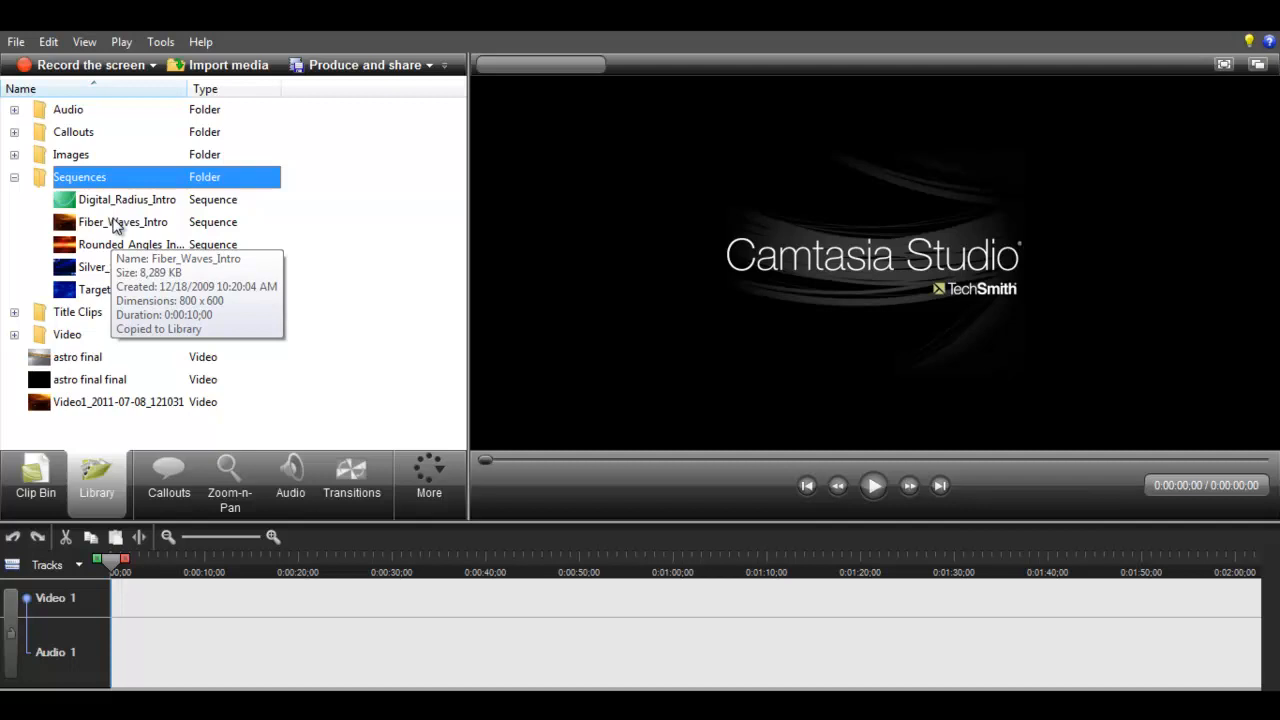
{"action": "left_click", "coordinate": [14, 176]}
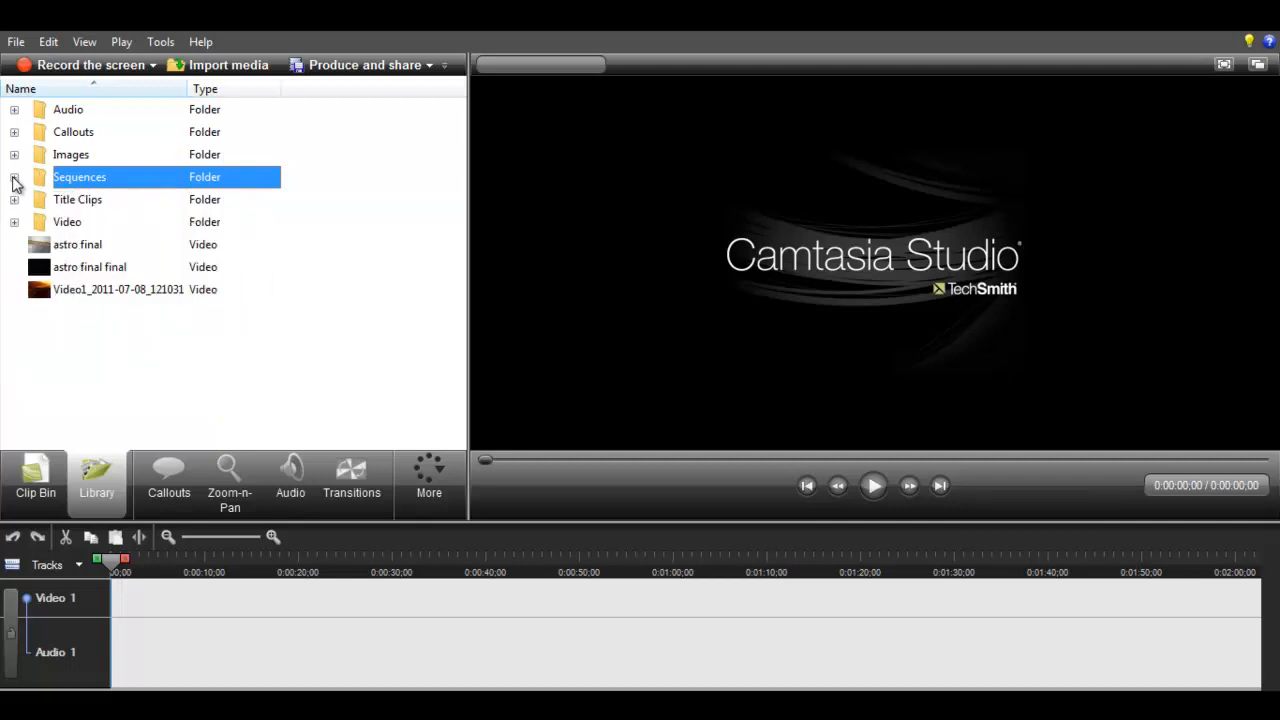
{"action": "mouse_move", "coordinate": [88, 200]}
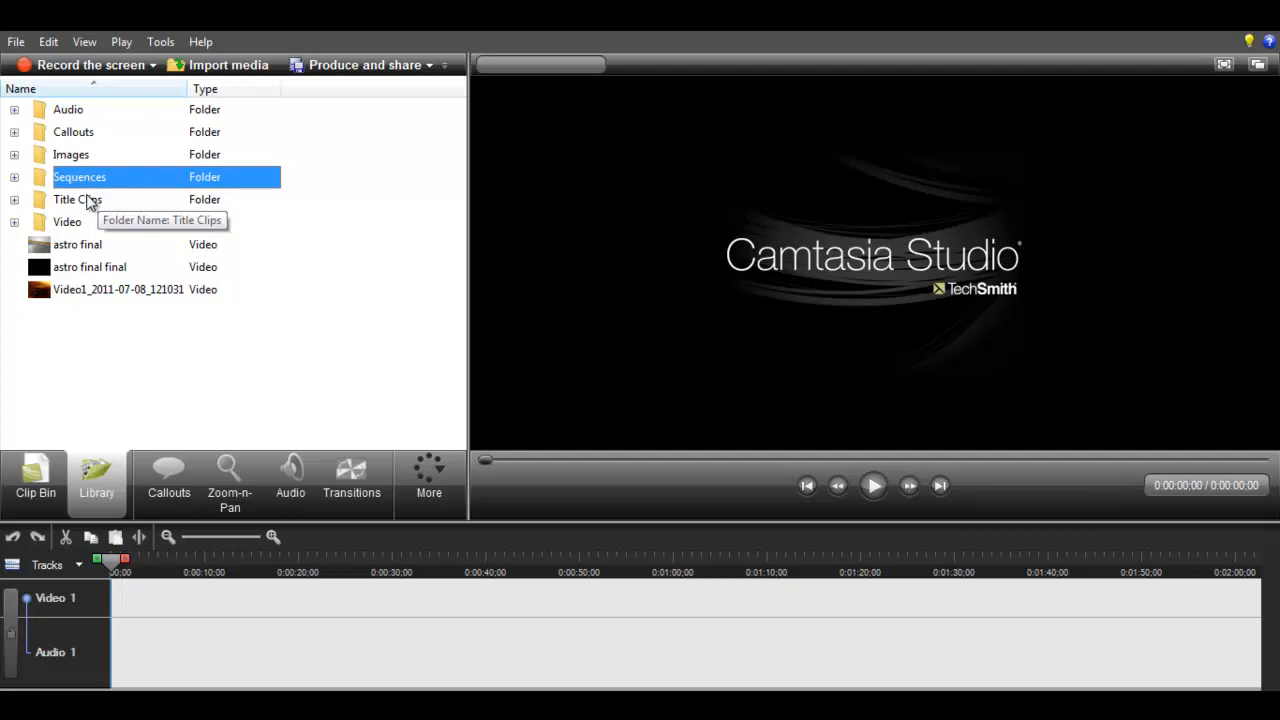
{"action": "mouse_move", "coordinate": [70, 200]}
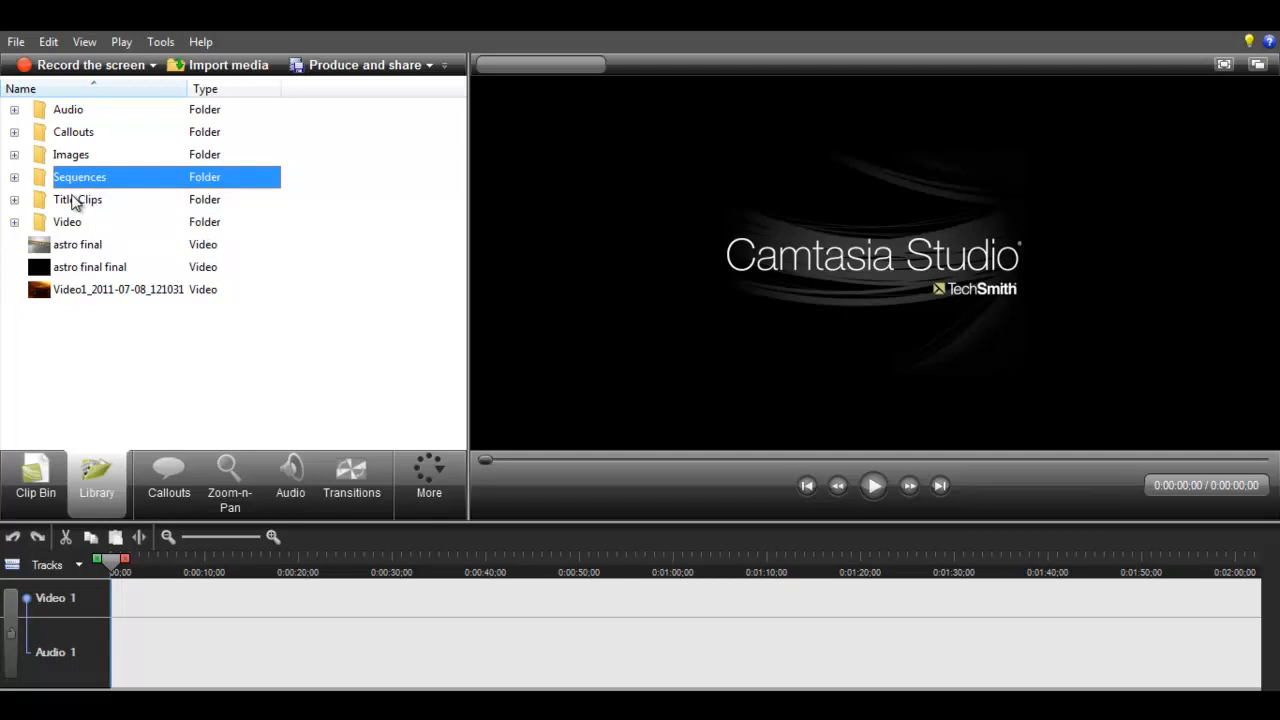
{"action": "mouse_move", "coordinate": [70, 200]}
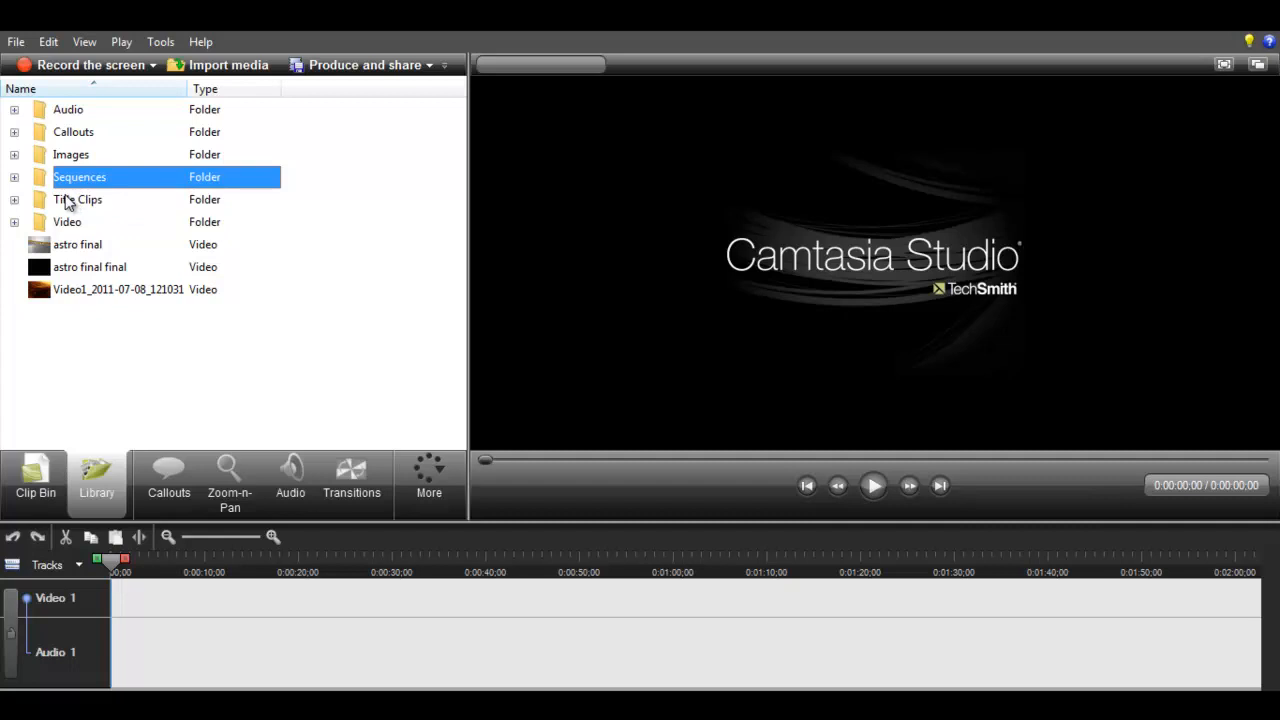
{"action": "mouse_move", "coordinate": [70, 200]}
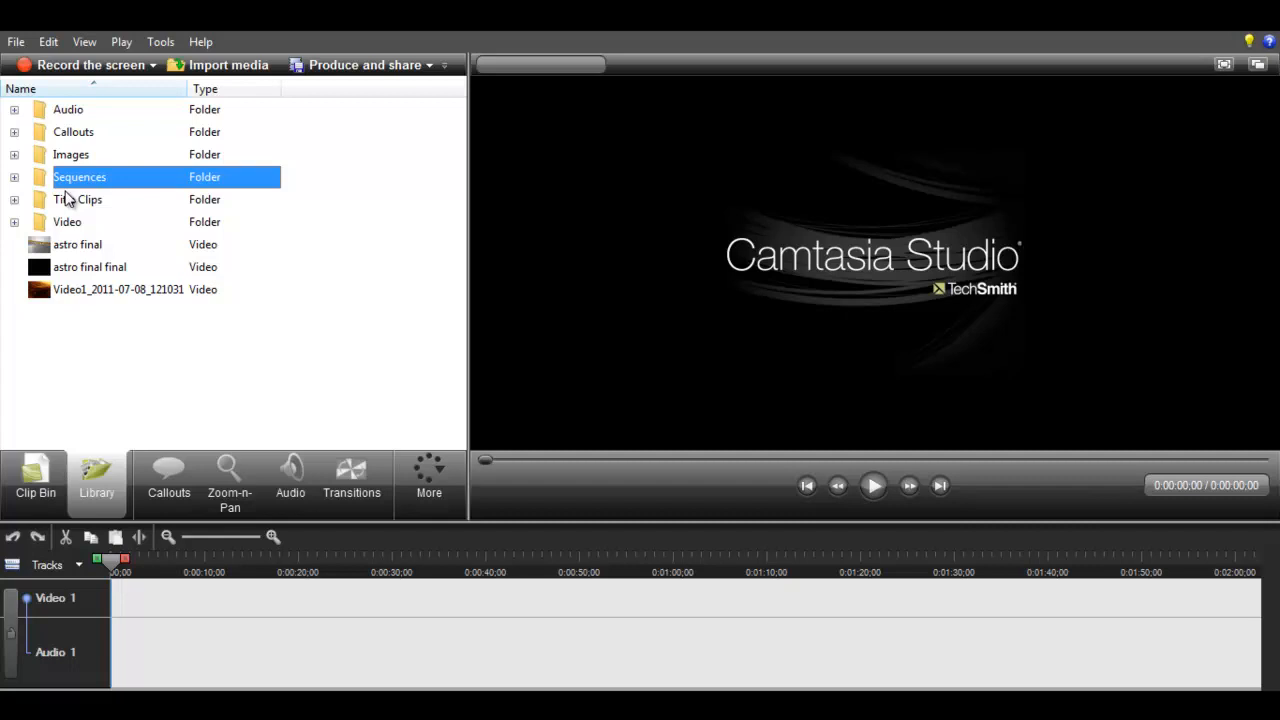
{"action": "mouse_move", "coordinate": [70, 198]}
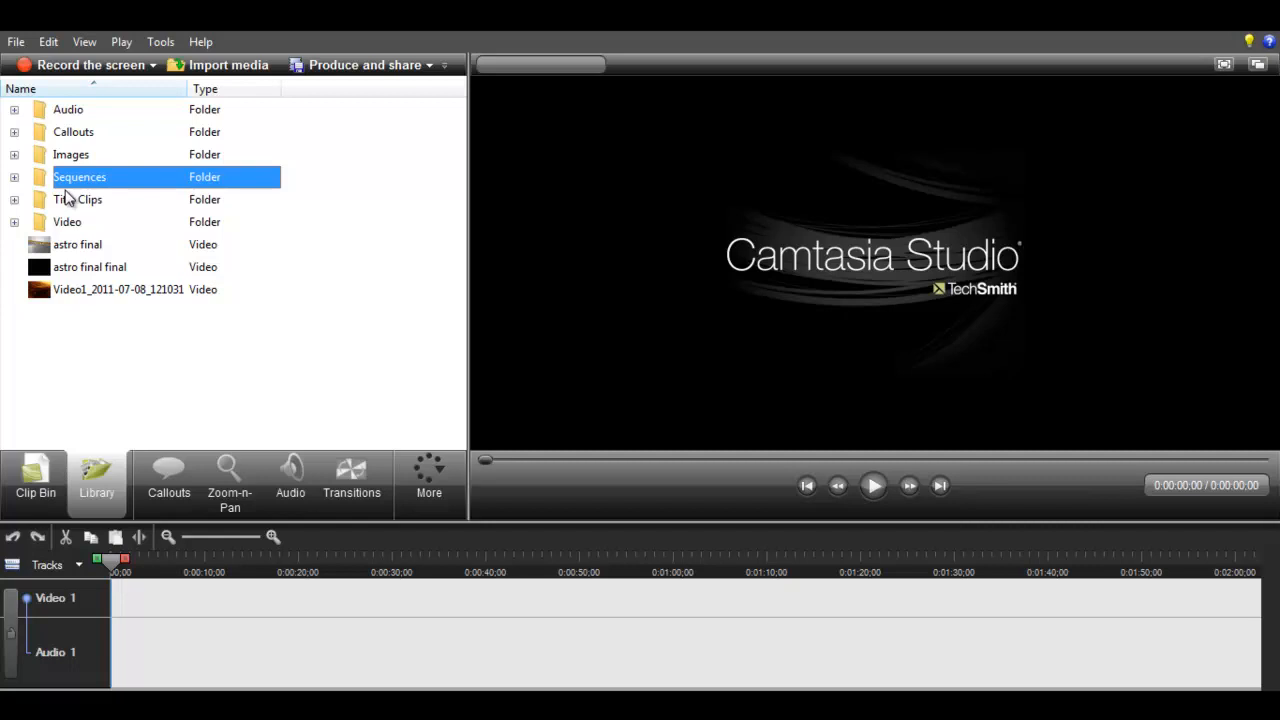
{"action": "mouse_move", "coordinate": [78, 186]}
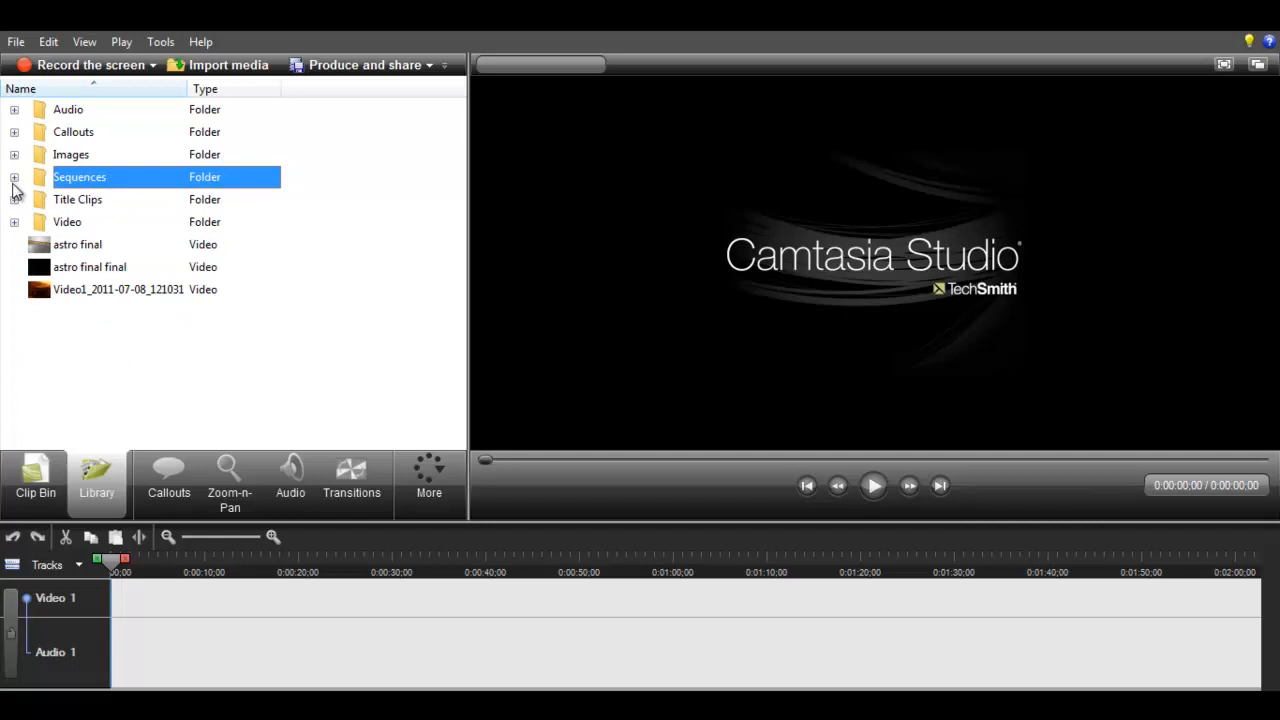
Step: Select Video1_2011-07-08_121031 and play its preview through to the end, pausing once midway
{"action": "left_click", "coordinate": [118, 288]}
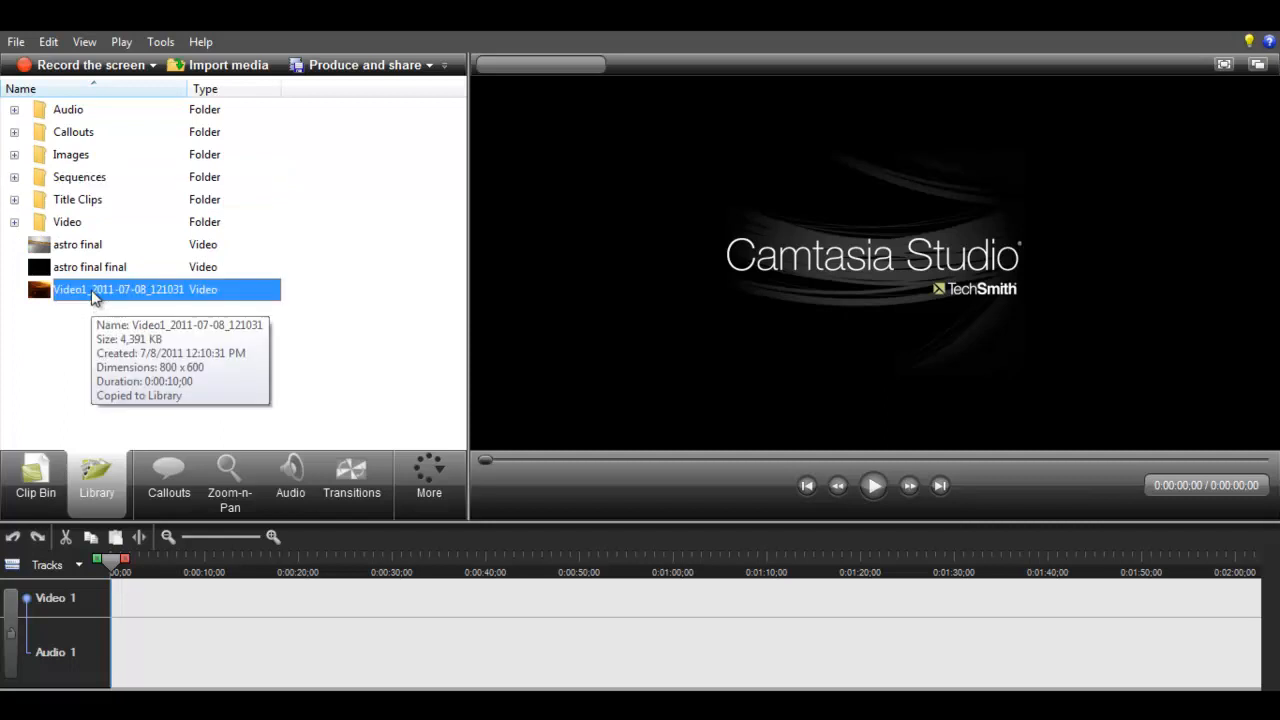
{"action": "mouse_move", "coordinate": [138, 302]}
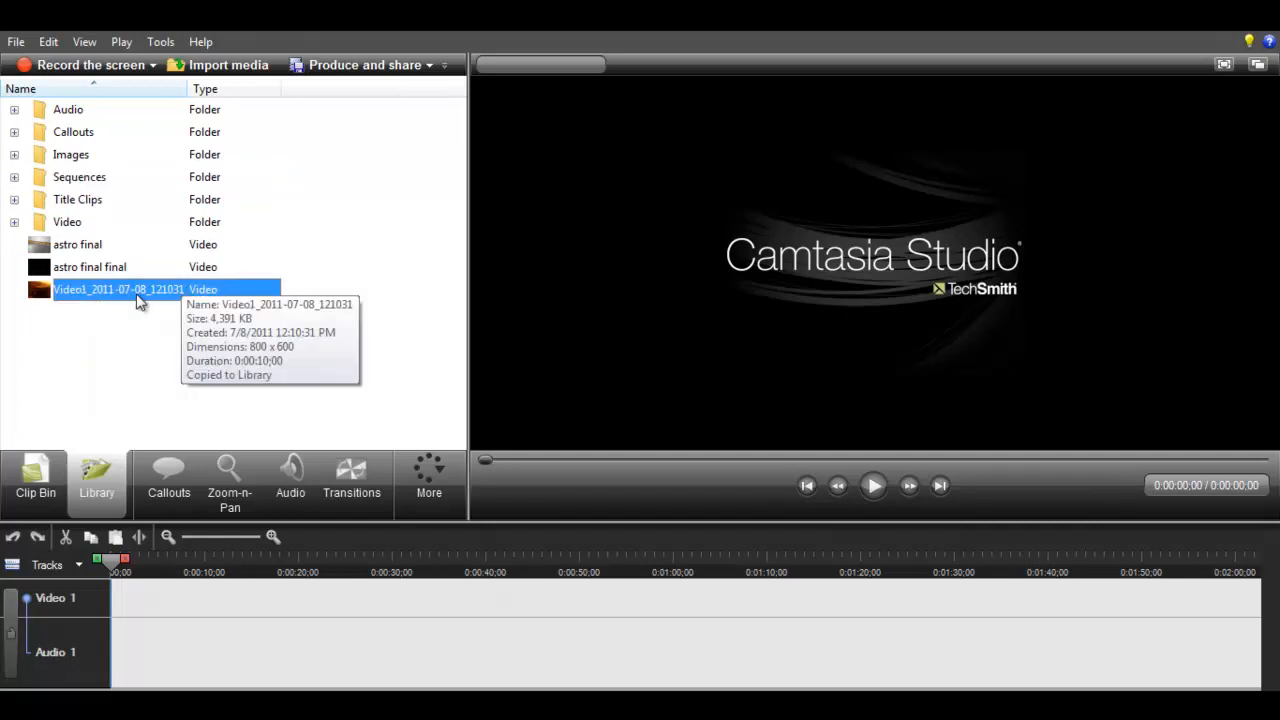
{"action": "left_click", "coordinate": [872, 486]}
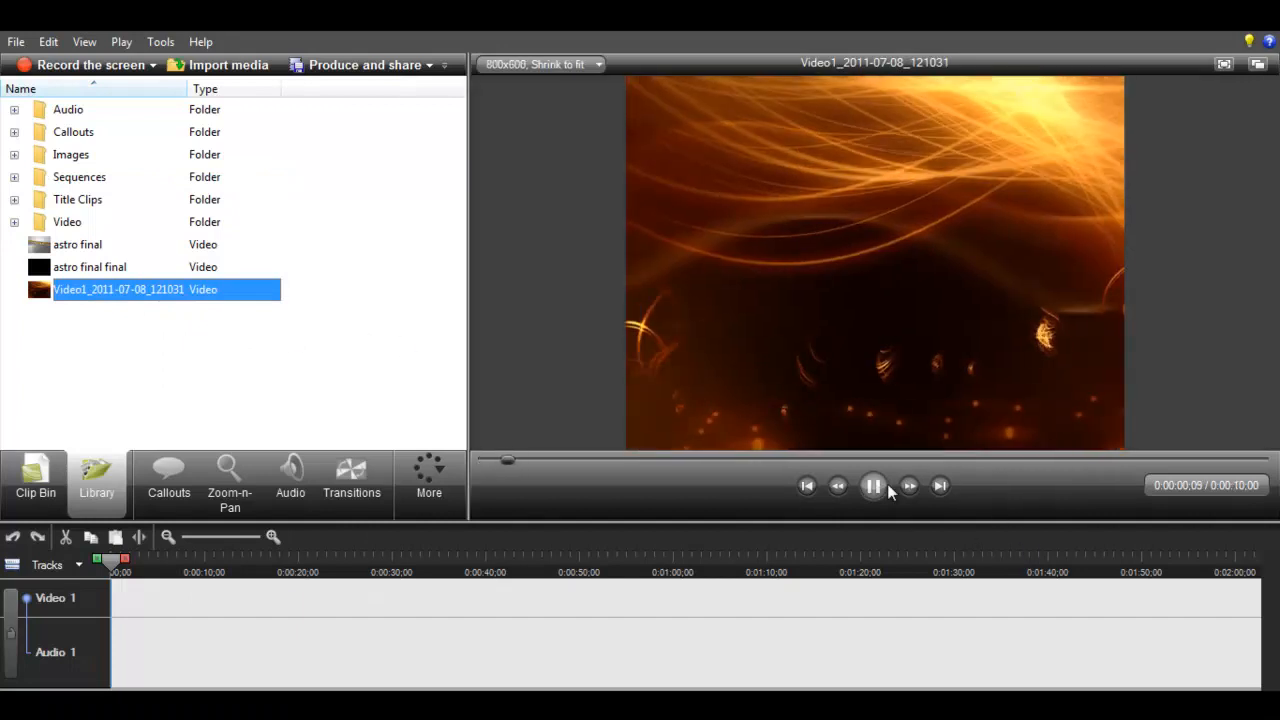
{"action": "left_click", "coordinate": [872, 486]}
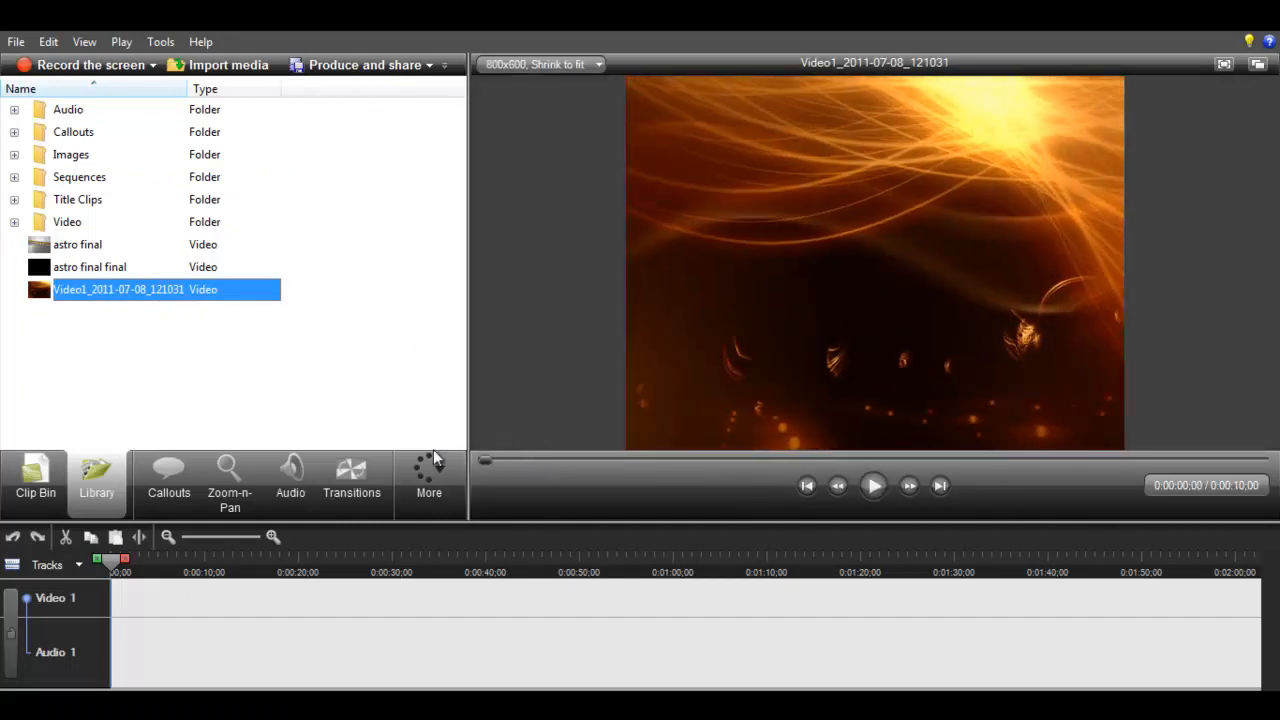
{"action": "left_click", "coordinate": [872, 486]}
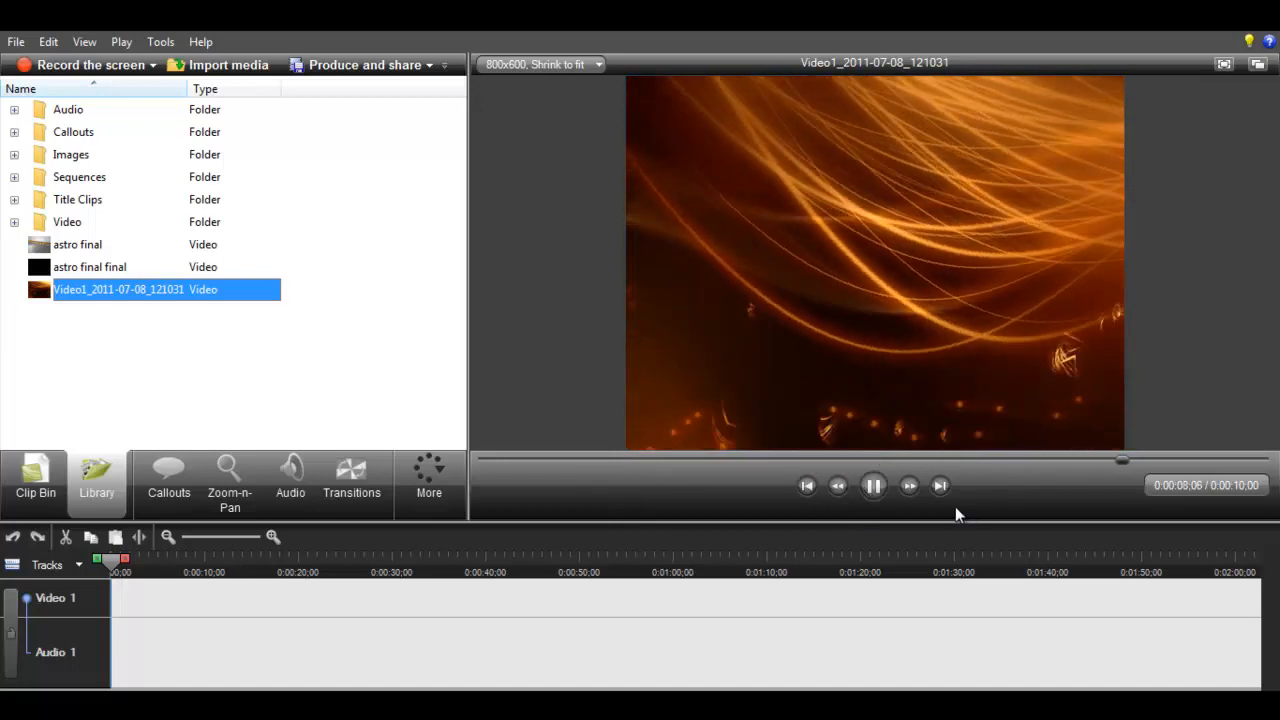
{"action": "left_click", "coordinate": [872, 486]}
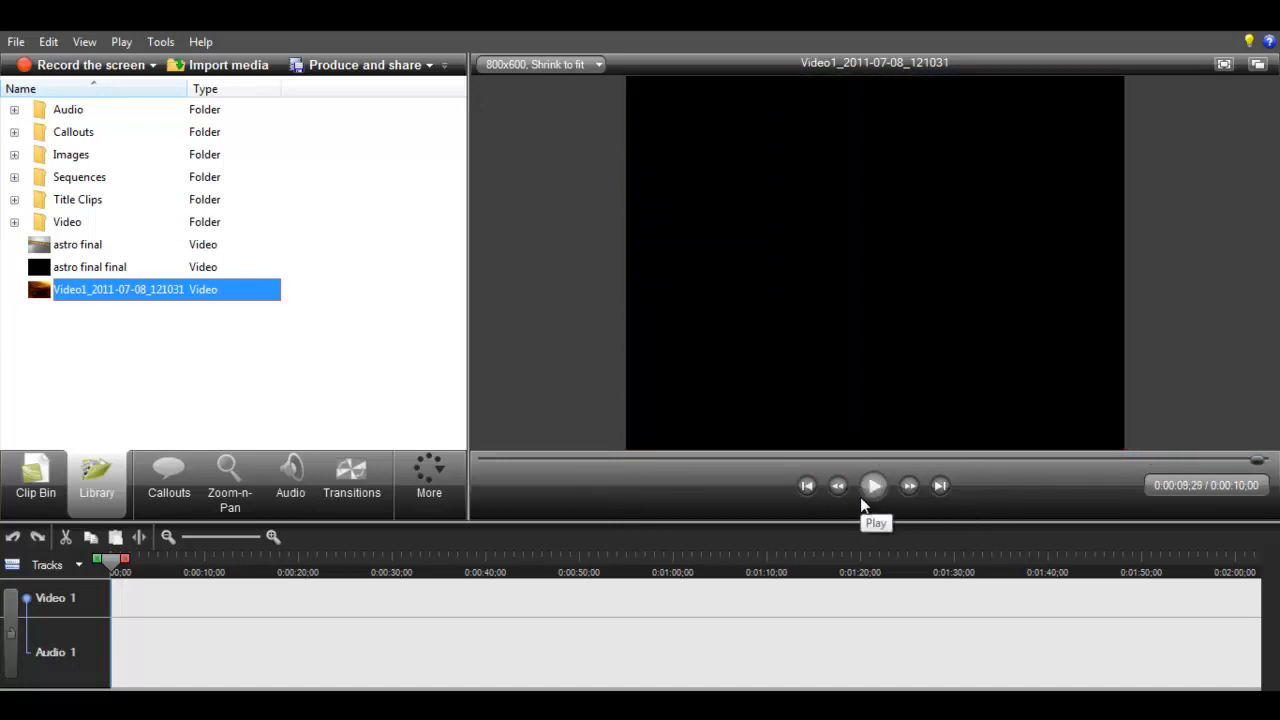
Step: Add Video1_2011-07-08_121031 to the timeline and play part of it
{"action": "right_click", "coordinate": [118, 288]}
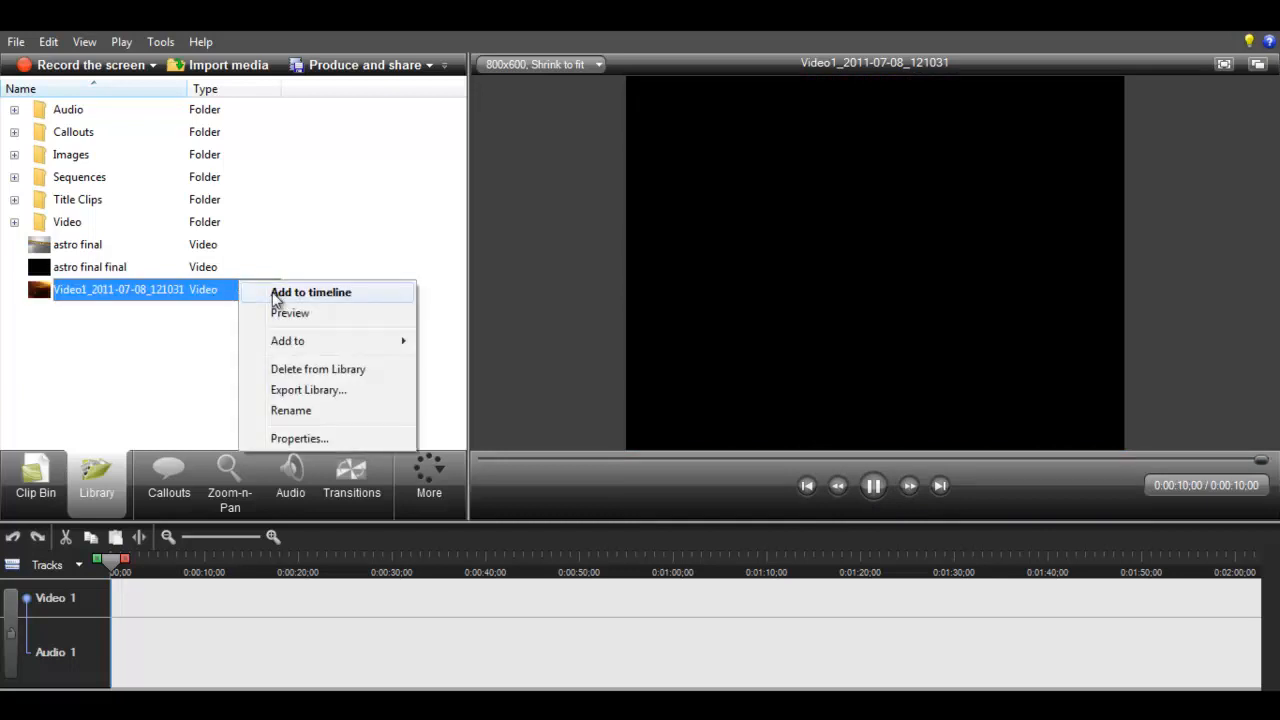
{"action": "left_click", "coordinate": [312, 292]}
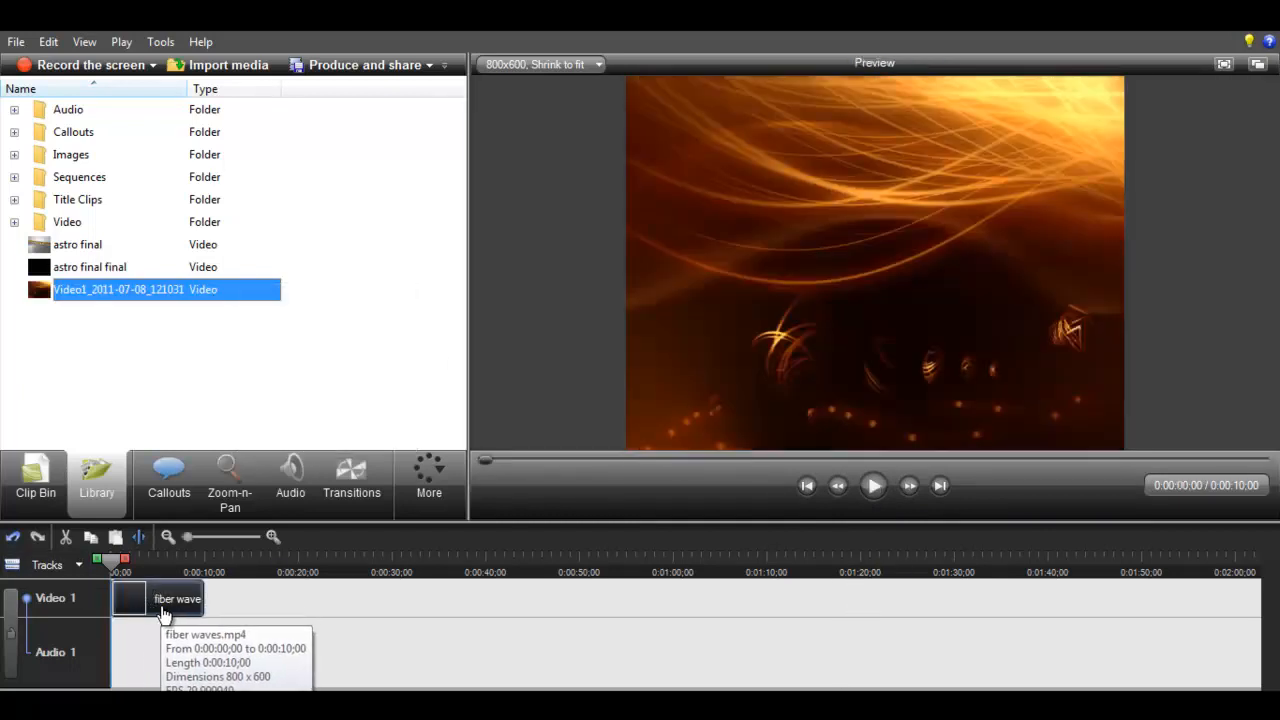
{"action": "left_click", "coordinate": [872, 486]}
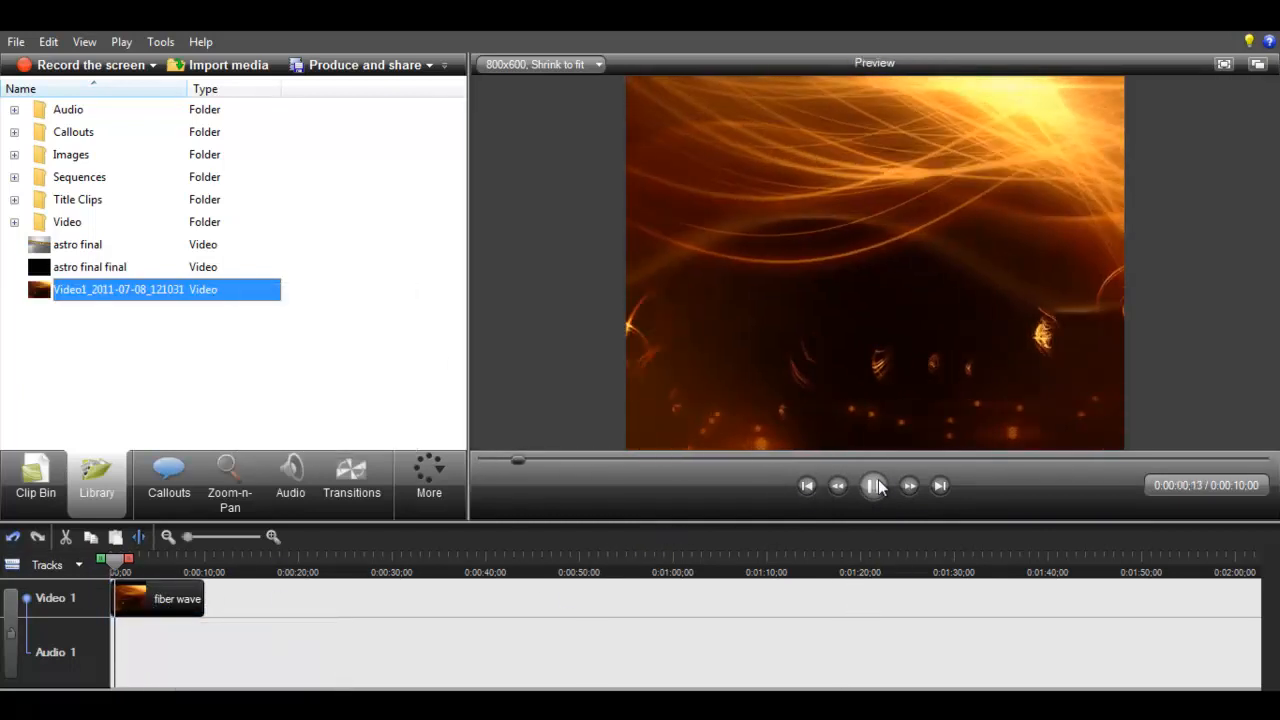
{"action": "left_click", "coordinate": [872, 486]}
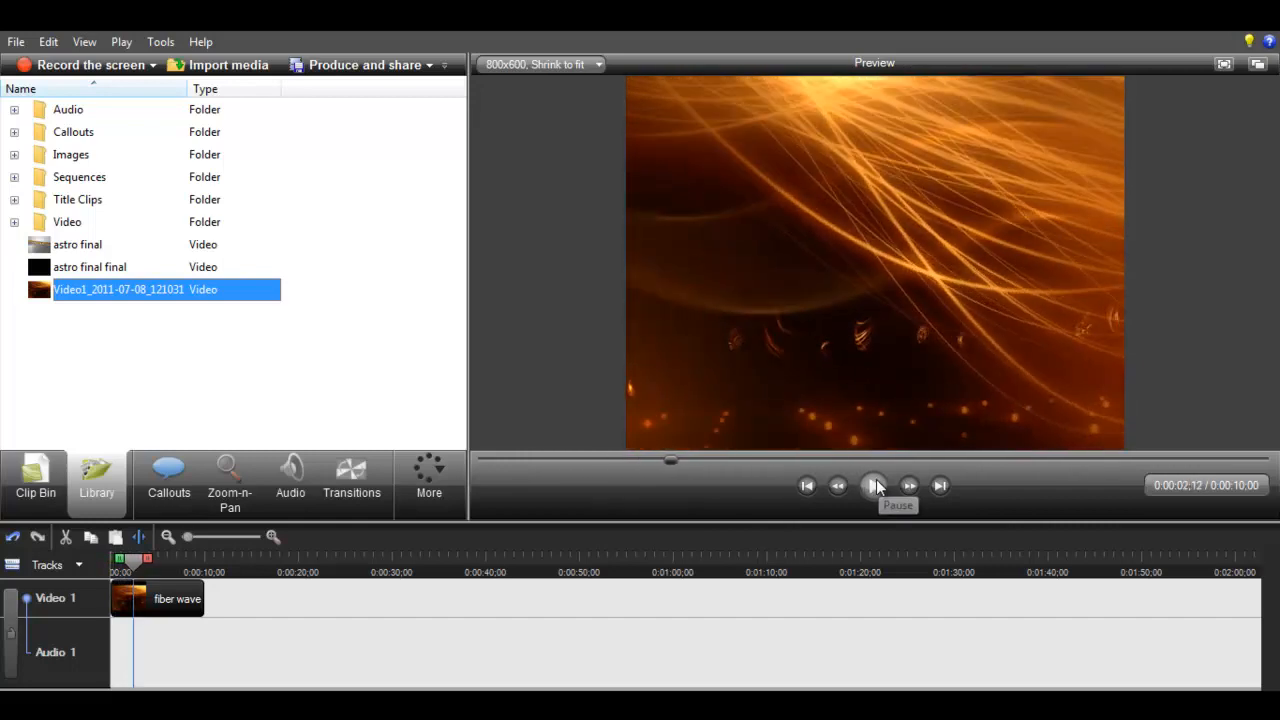
{"action": "mouse_move", "coordinate": [148, 288]}
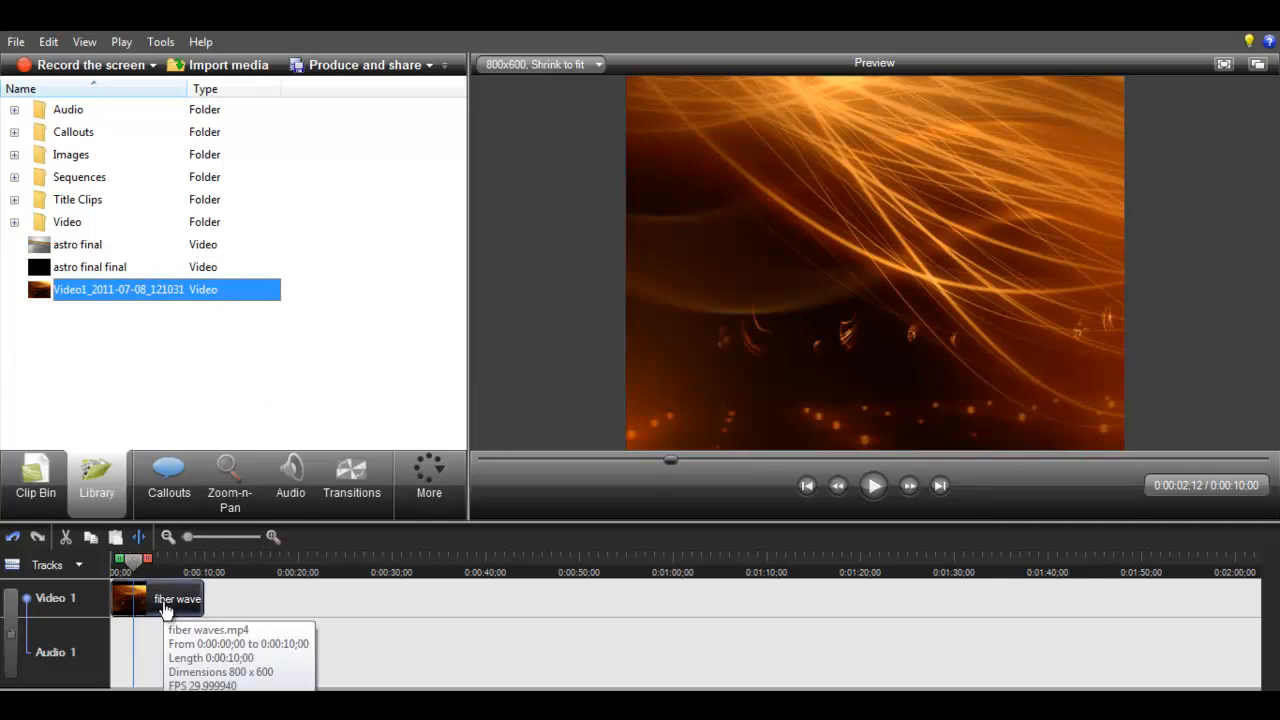
Step: Remove the Video1 clip from the timeline, leaving it empty
{"action": "right_click", "coordinate": [164, 598]}
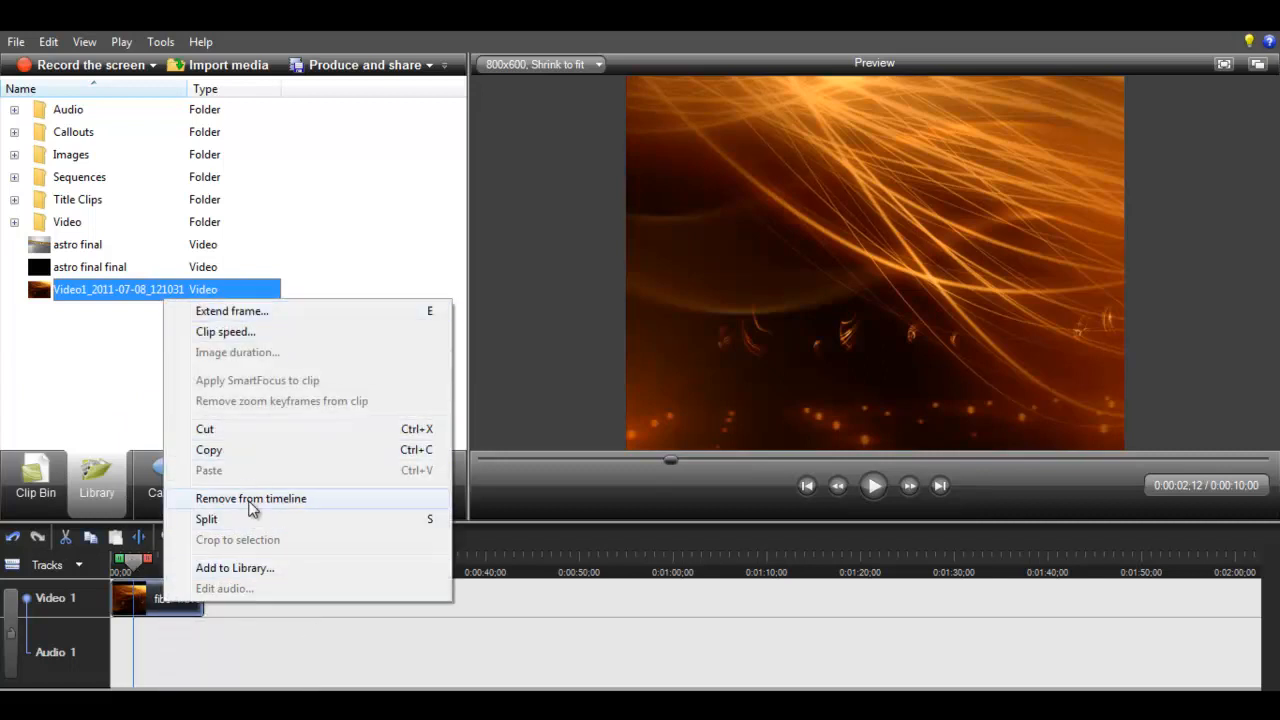
{"action": "left_click", "coordinate": [252, 498]}
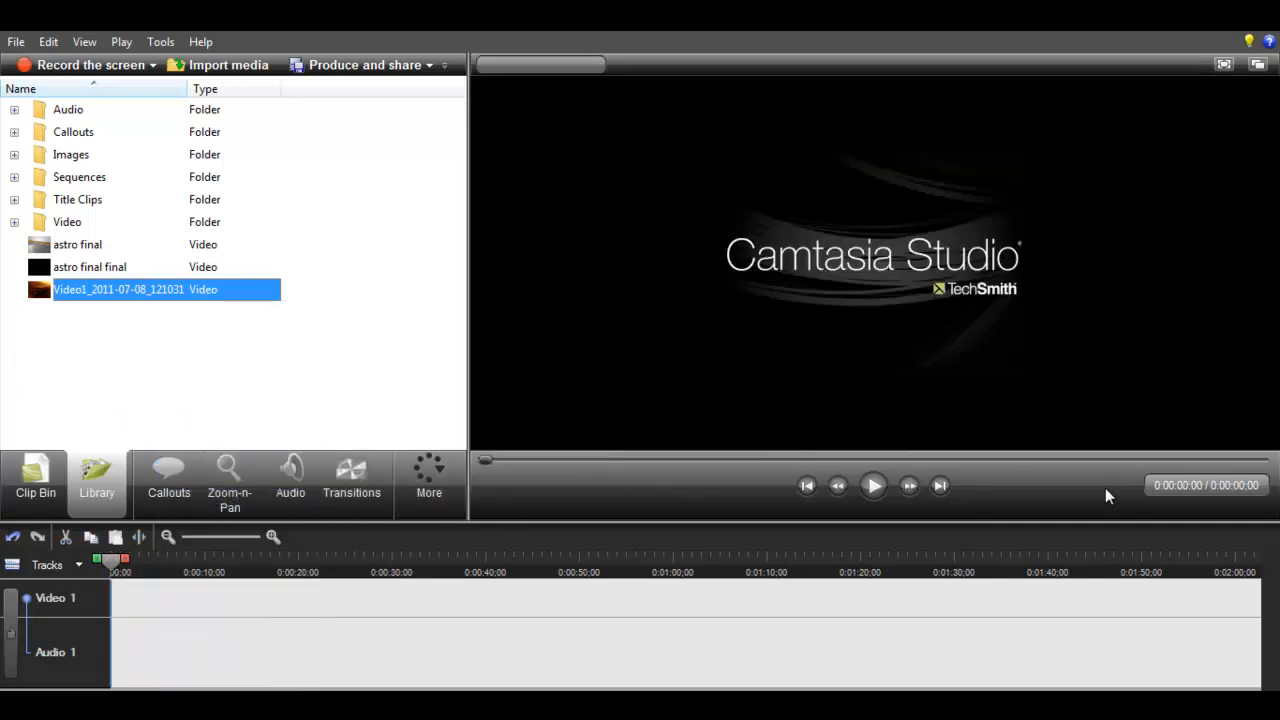
Step: Delete Video1_2011-07-08_121031 from the Library and confirm the warning
{"action": "right_click", "coordinate": [118, 288]}
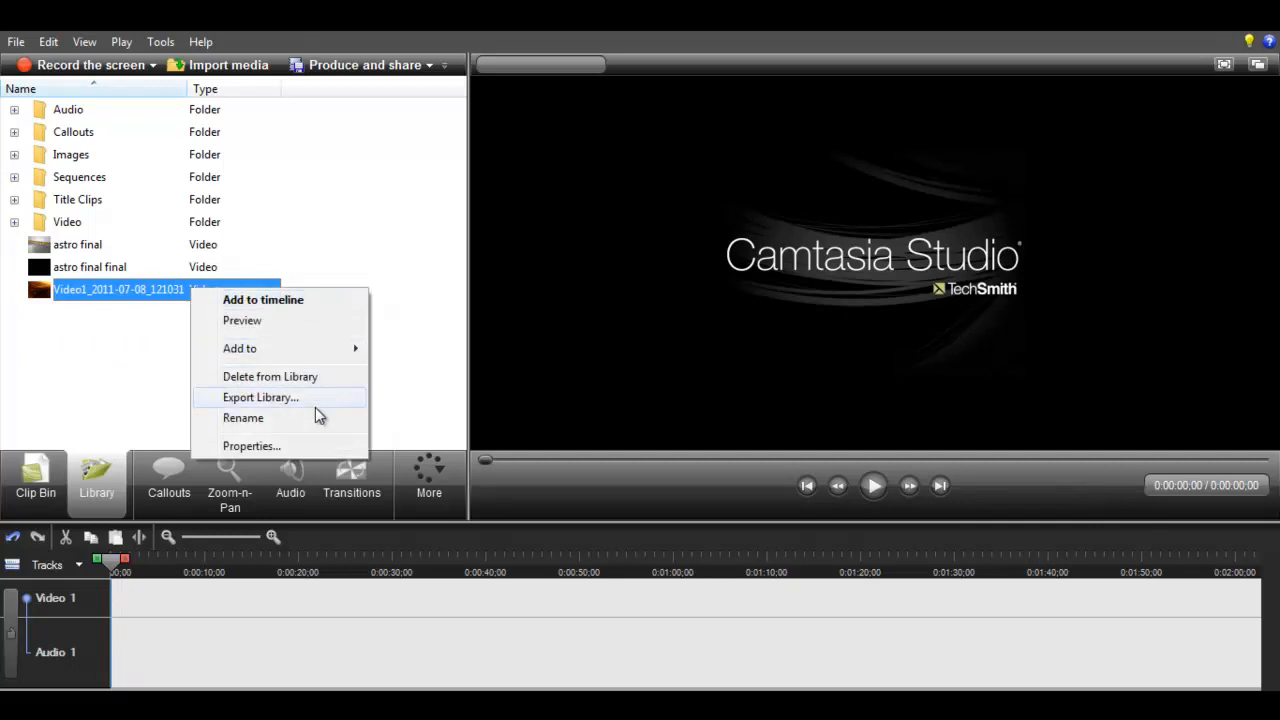
{"action": "left_click", "coordinate": [270, 376]}
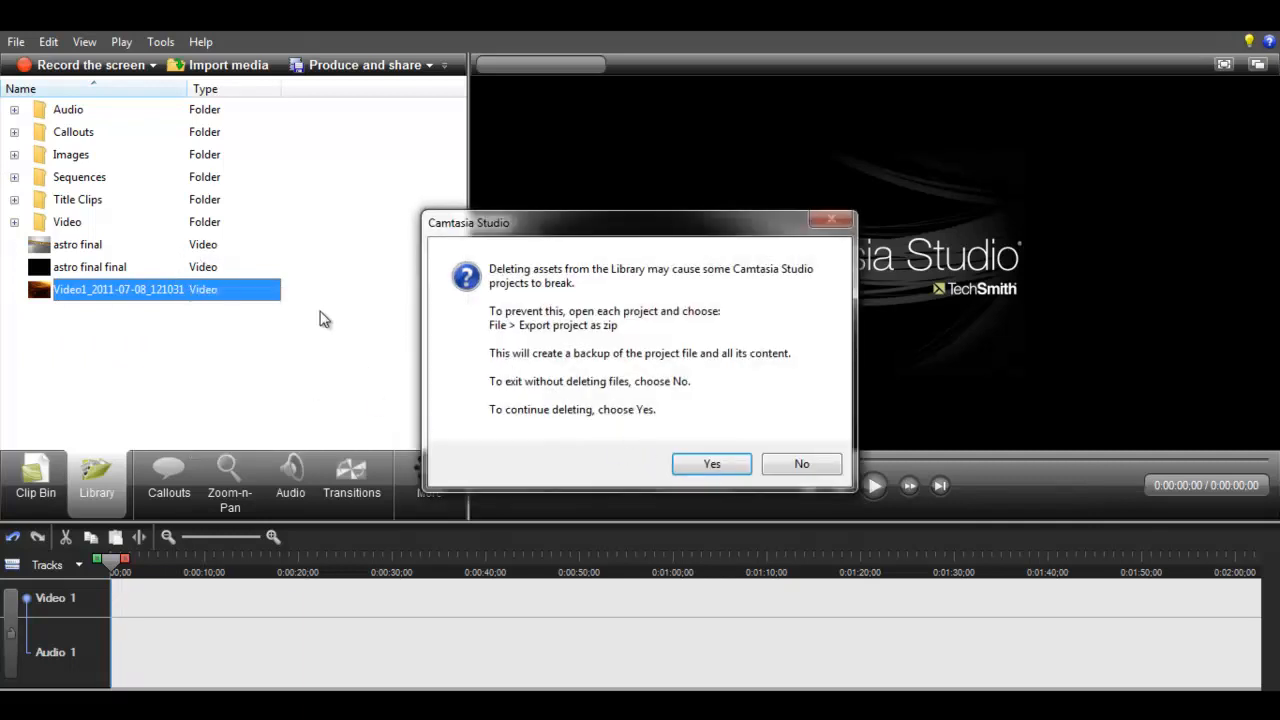
{"action": "left_click", "coordinate": [712, 464]}
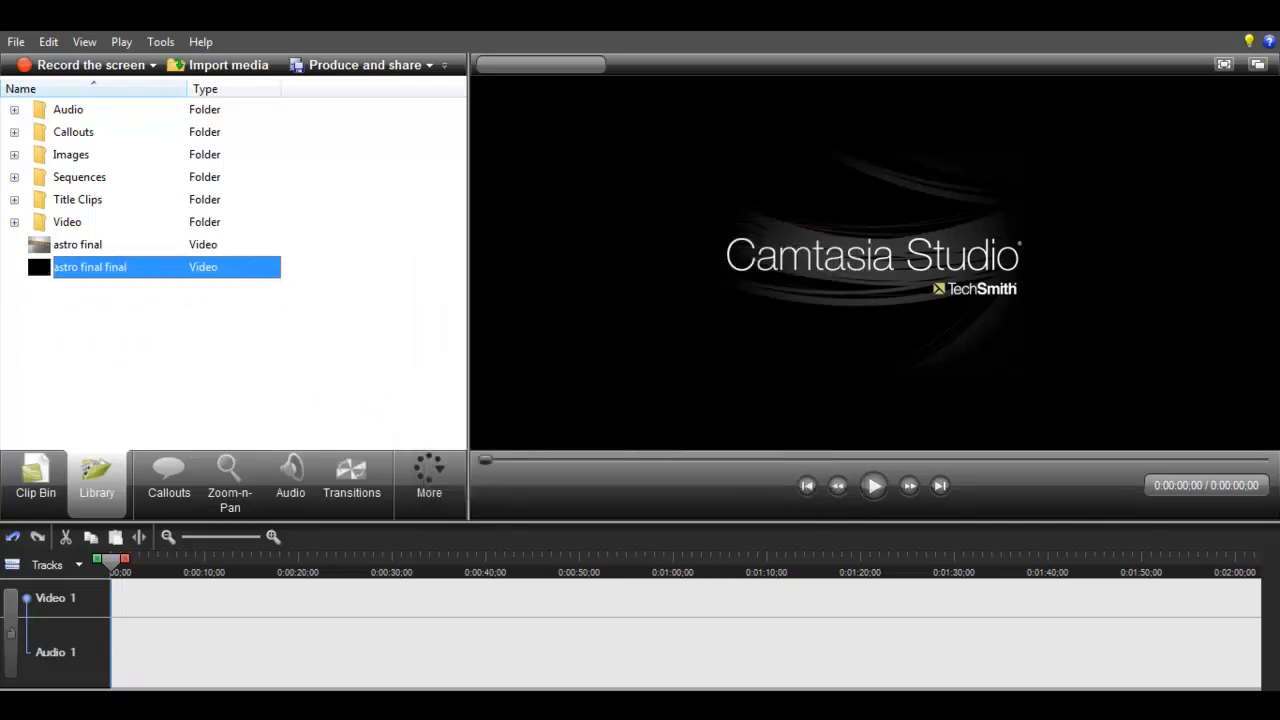